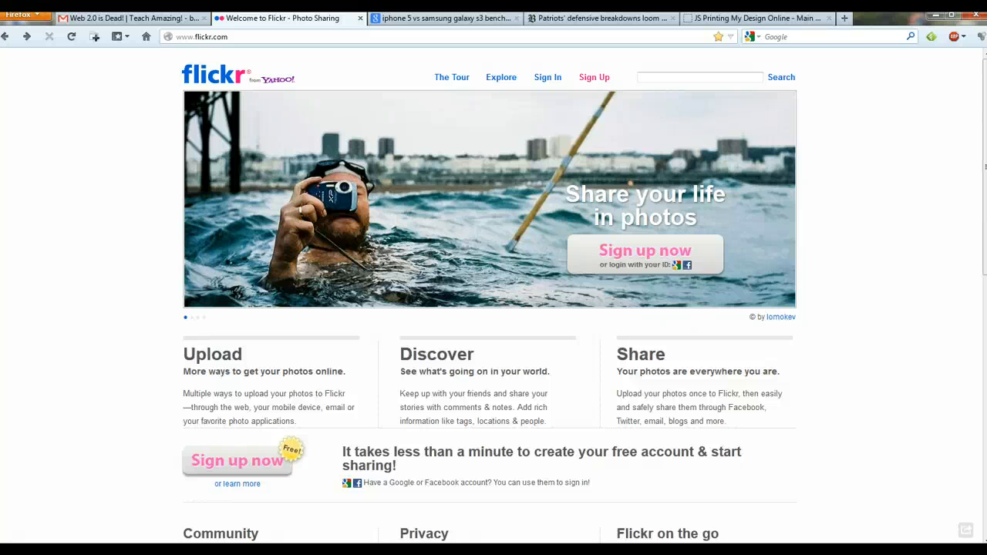
pyautogui.moveTo(553, 84)
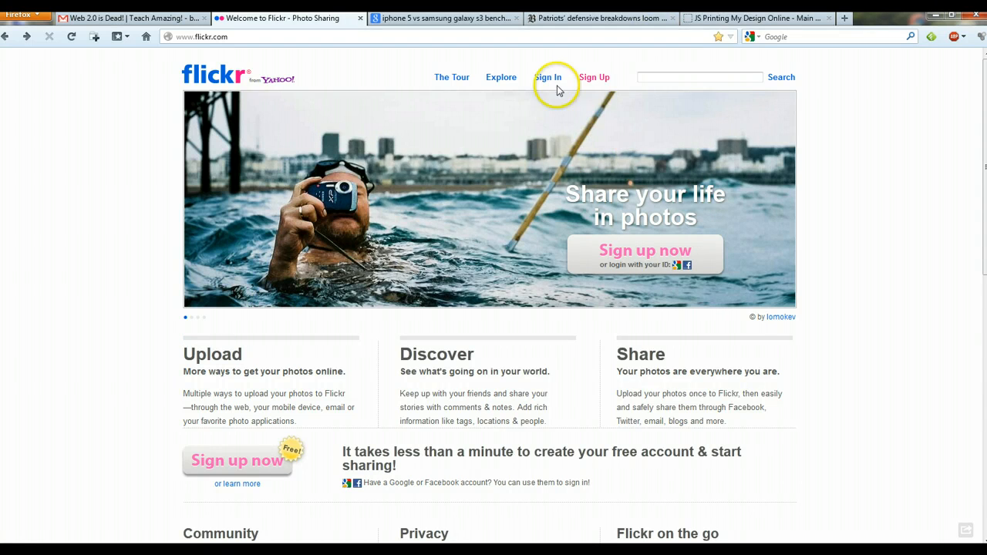
# Step: Bring up the Yahoo sign-in window from the Flickr homepage
pyautogui.click(548, 77)
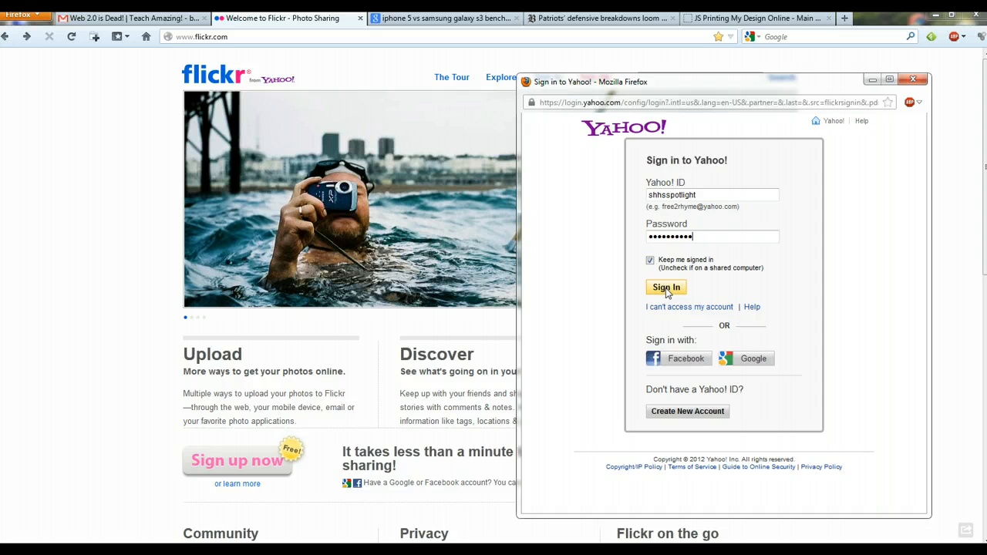
# Step: Submit the credentials and dismiss Firefox's remember-password prompt to reach the Flickr home page
pyautogui.click(667, 286)
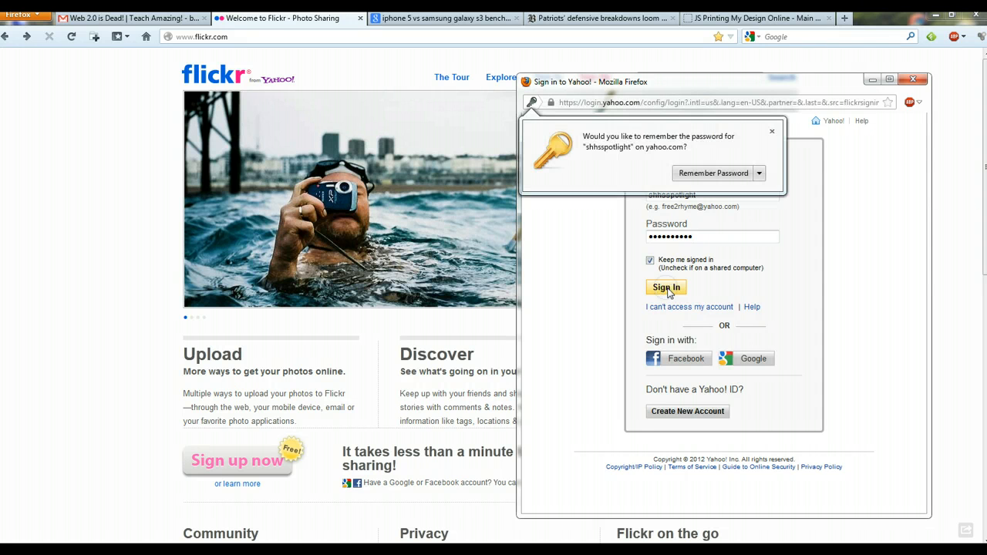
pyautogui.click(665, 287)
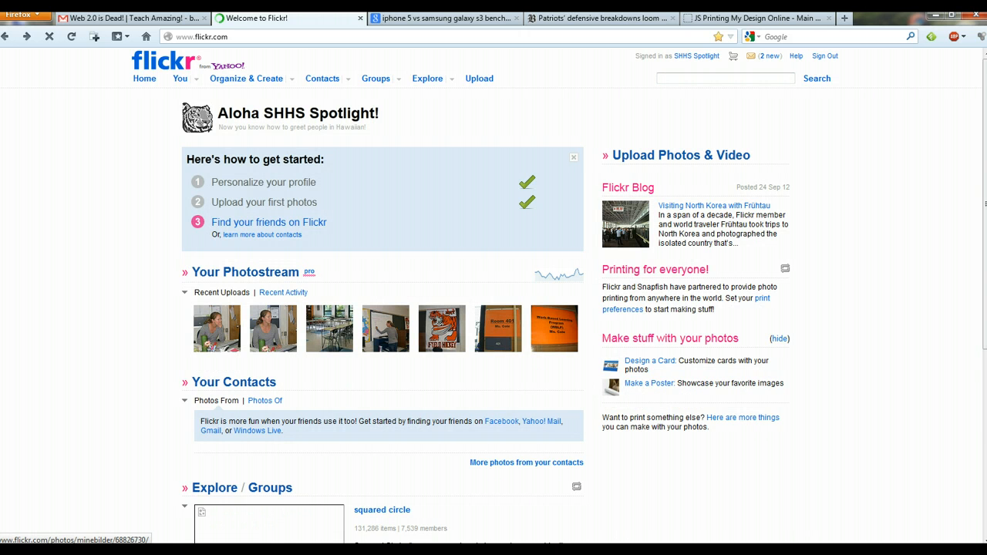
pyautogui.moveTo(148, 460)
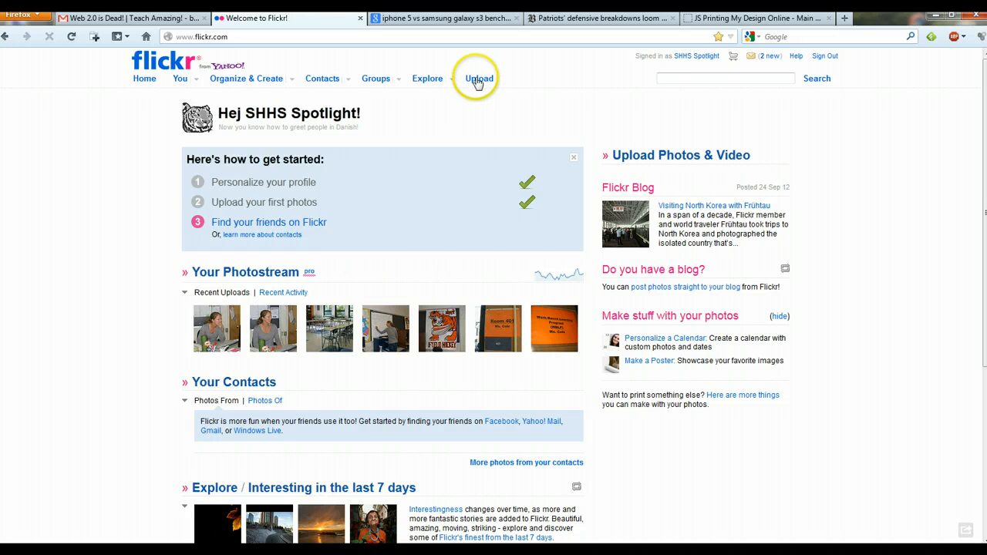
pyautogui.click(478, 77)
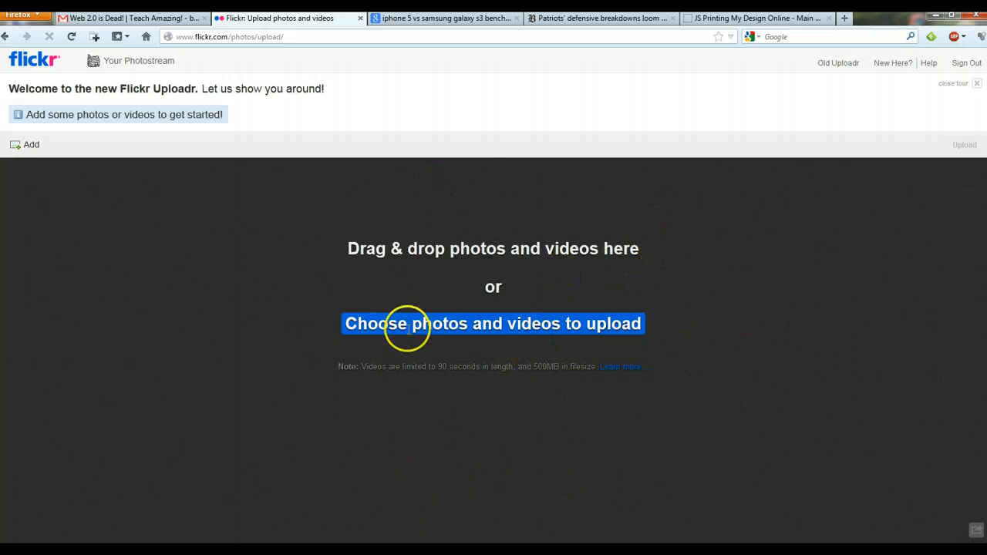
pyautogui.click(494, 324)
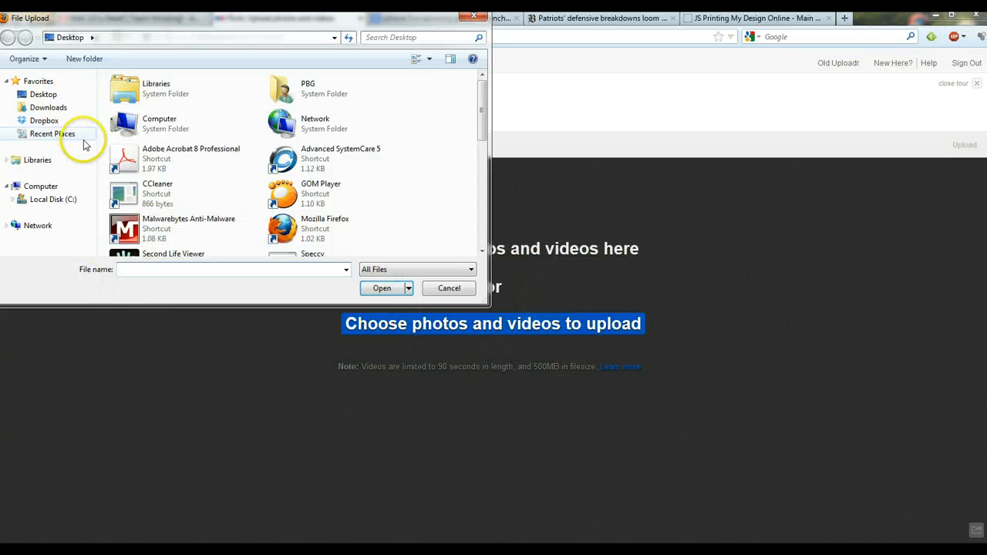
pyautogui.moveTo(432, 417)
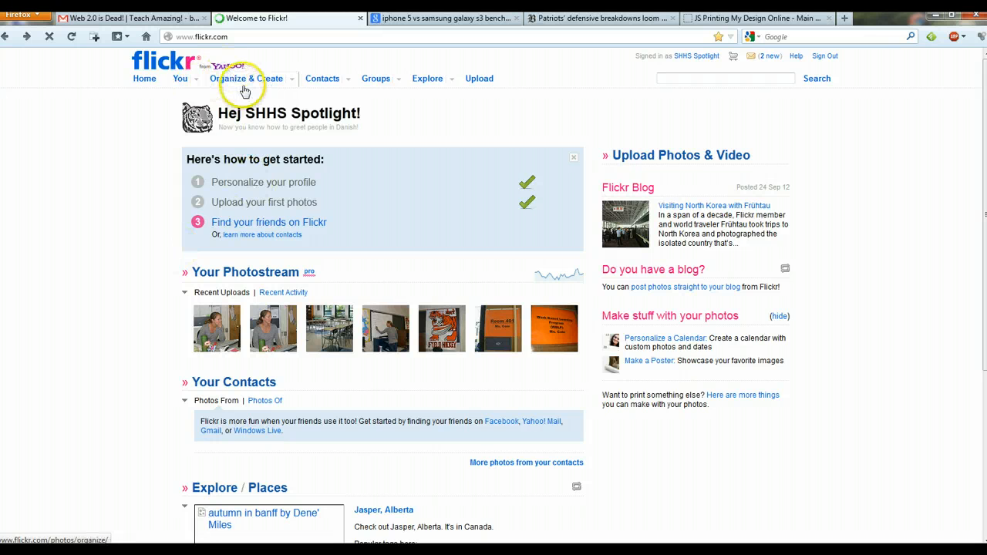
# Step: Enter the Organizr and switch to its Sets & Collections area
pyautogui.click(250, 77)
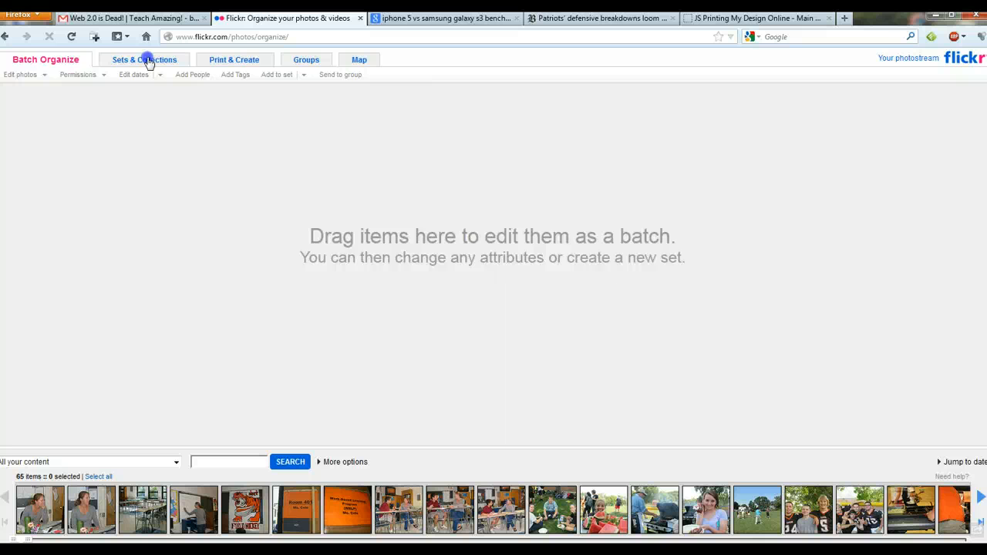
pyautogui.click(144, 59)
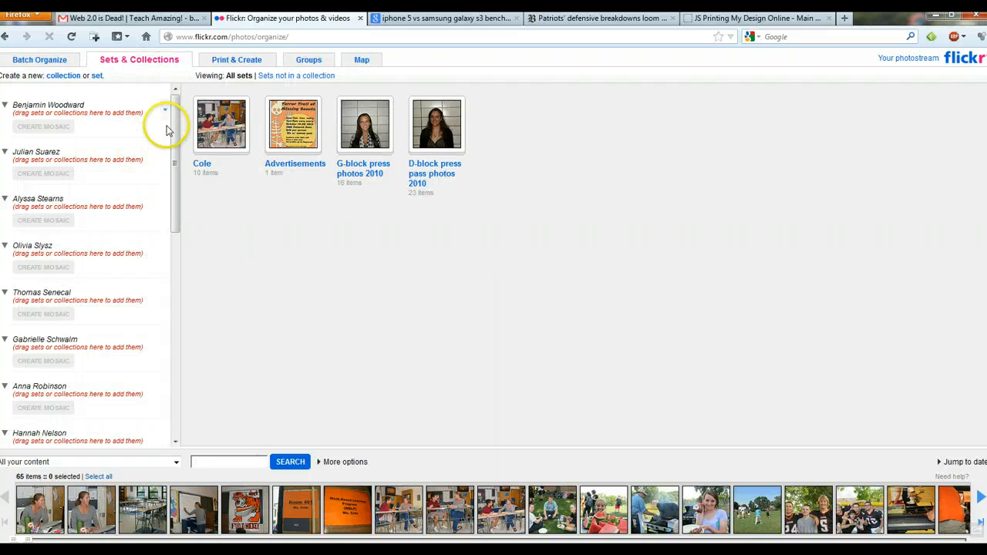
# Step: Drag ten photos from the filmstrip to create a new set
pyautogui.moveTo(165, 116); pyautogui.dragTo(183, 216)
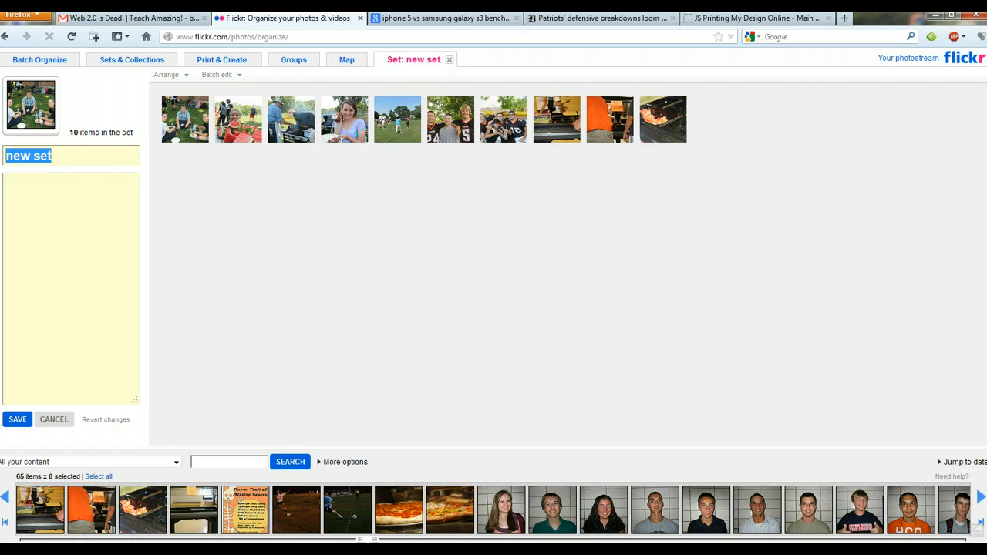
# Step: Name the new set 'Senior BBQ' and save it into the list of sets
pyautogui.write('Senir')
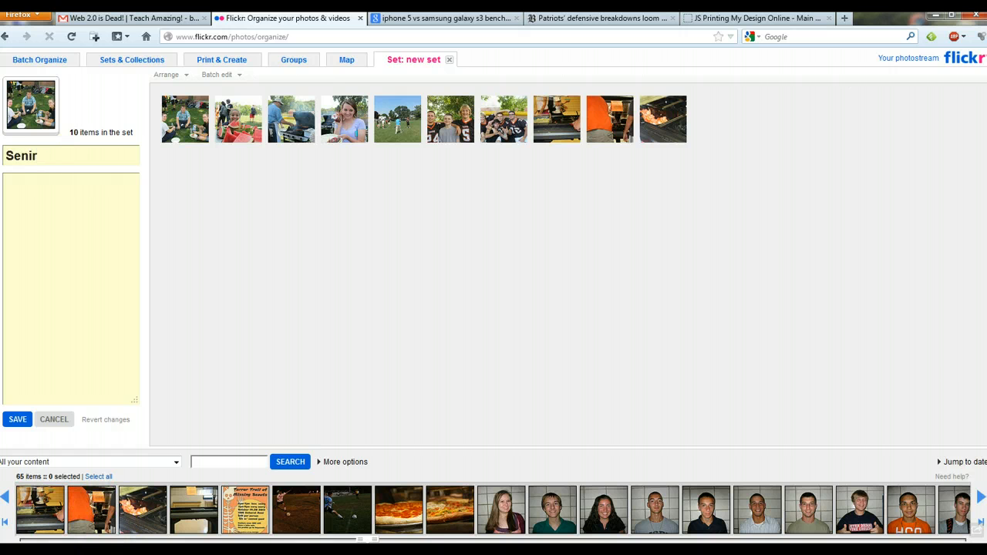
pyautogui.write('Senior BBQ')
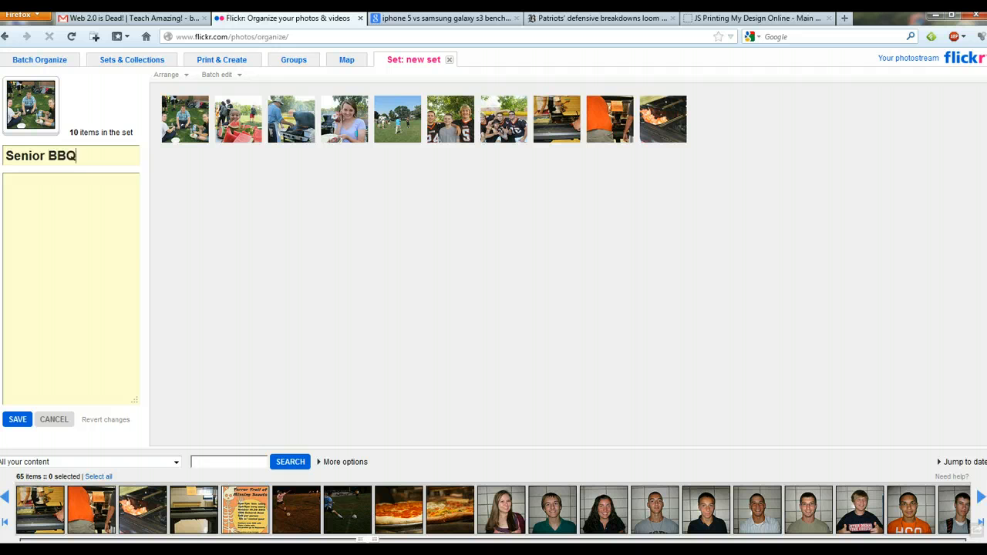
pyautogui.click(17, 420)
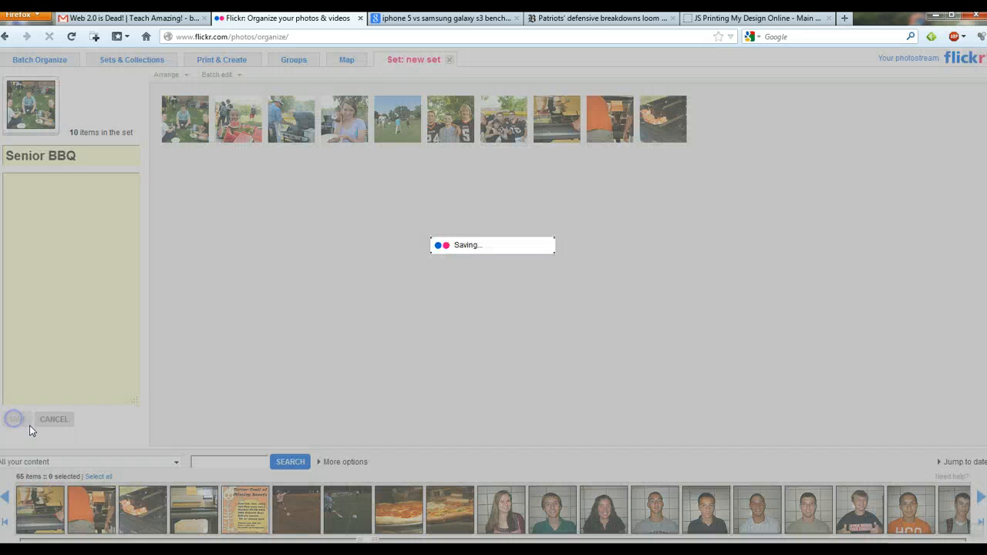
pyautogui.click(132, 59)
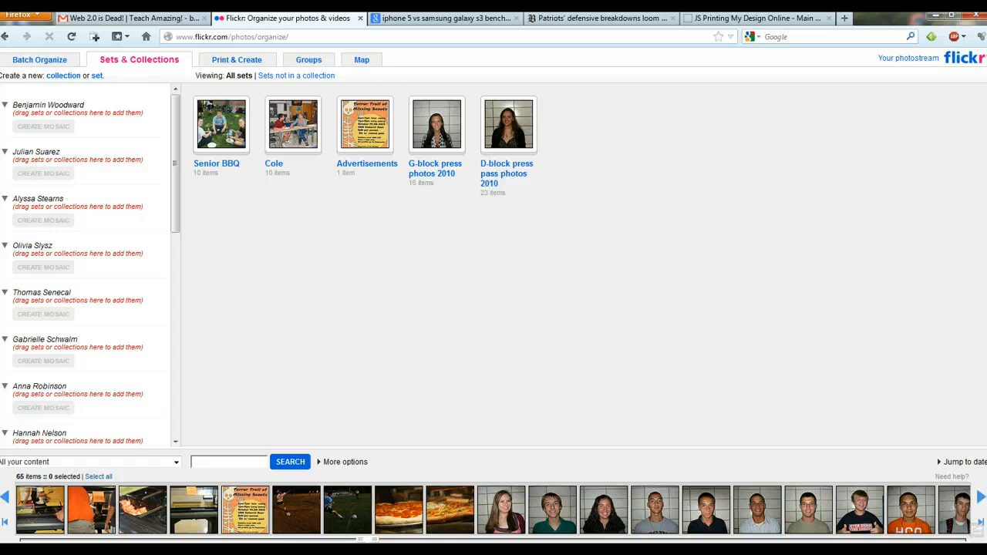
pyautogui.moveTo(275, 240)
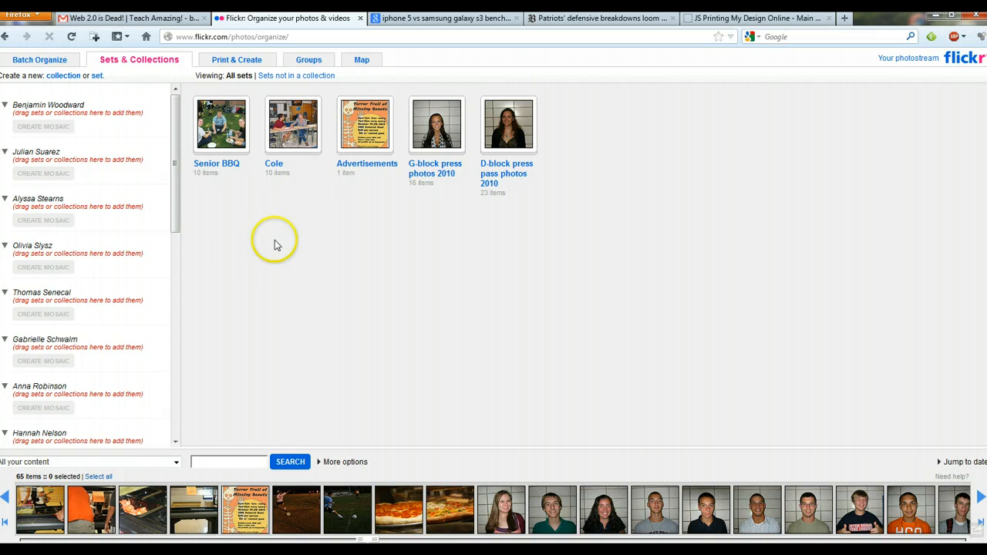
pyautogui.moveTo(281, 247)
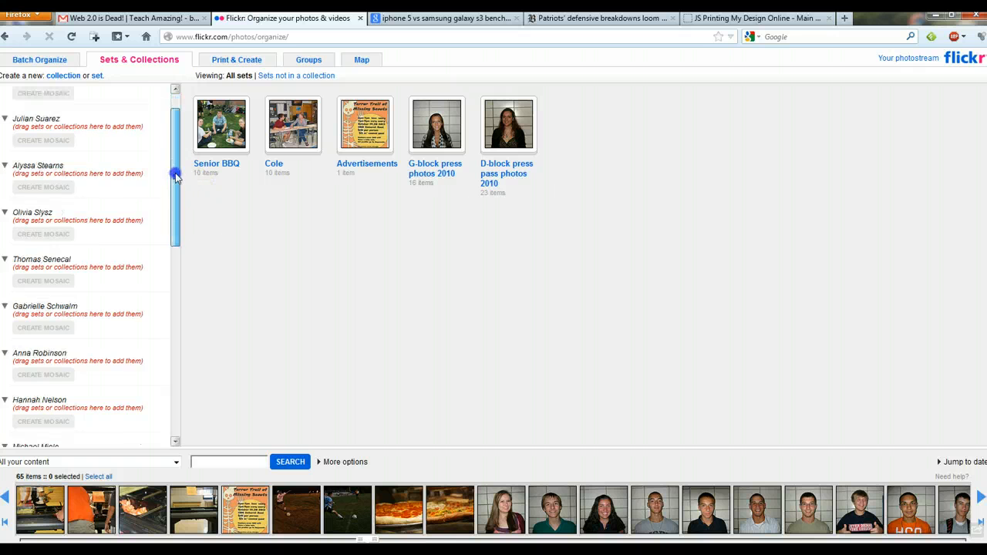
pyautogui.moveTo(175, 173); pyautogui.dragTo(185, 278)
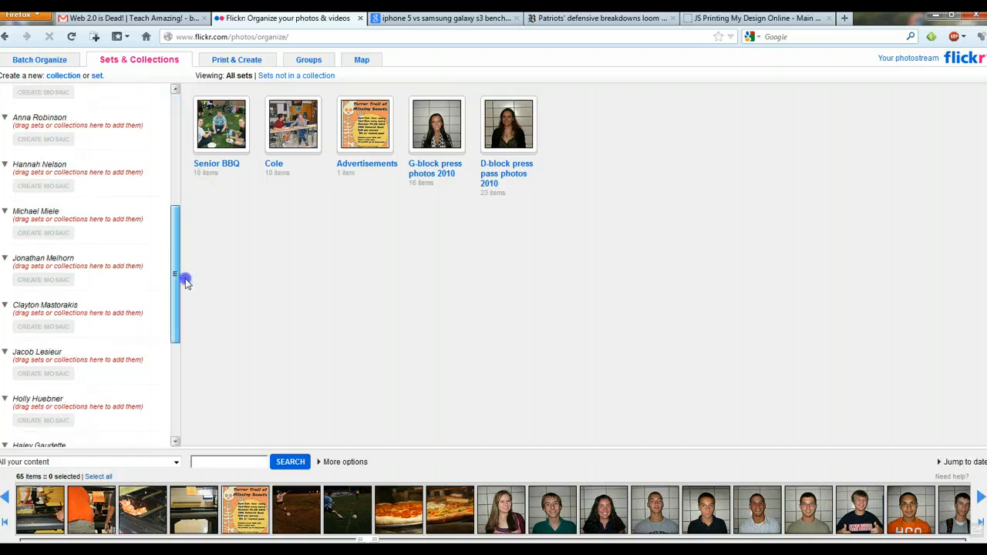
pyautogui.scroll(-3)
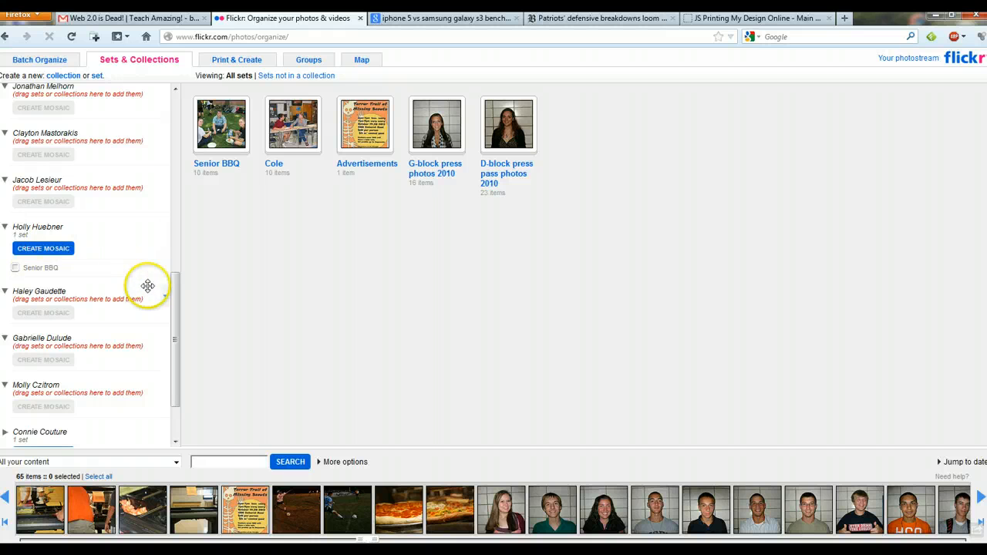
pyautogui.moveTo(164, 256)
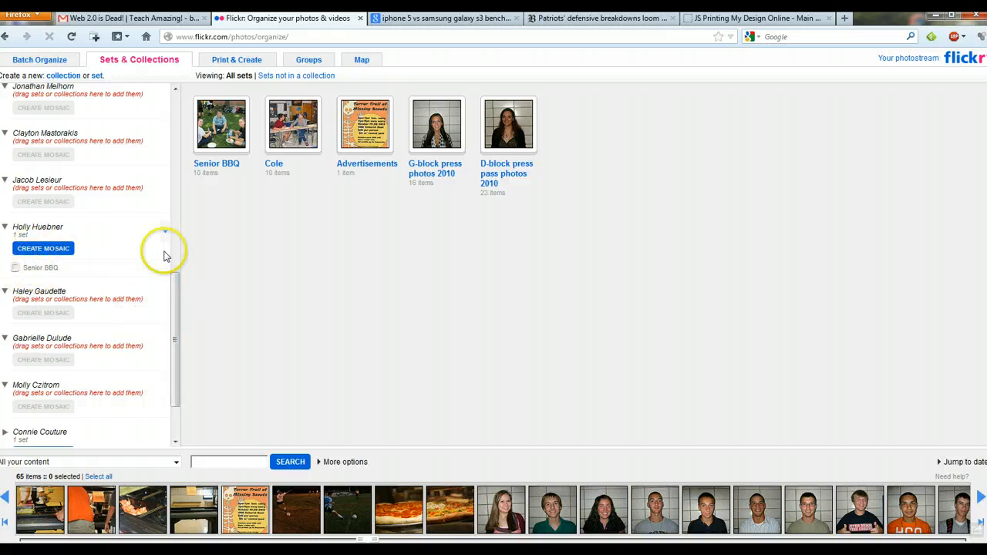
pyautogui.moveTo(135, 351)
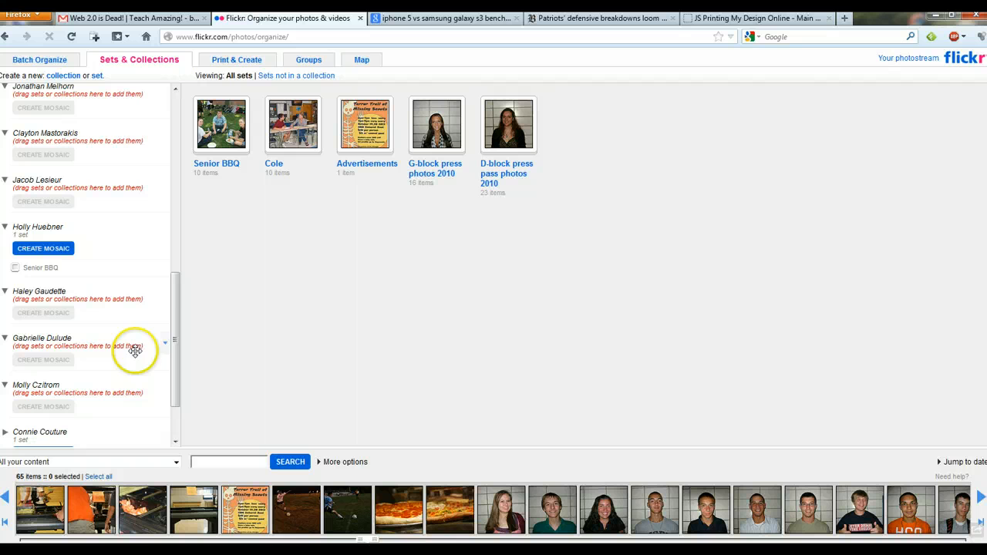